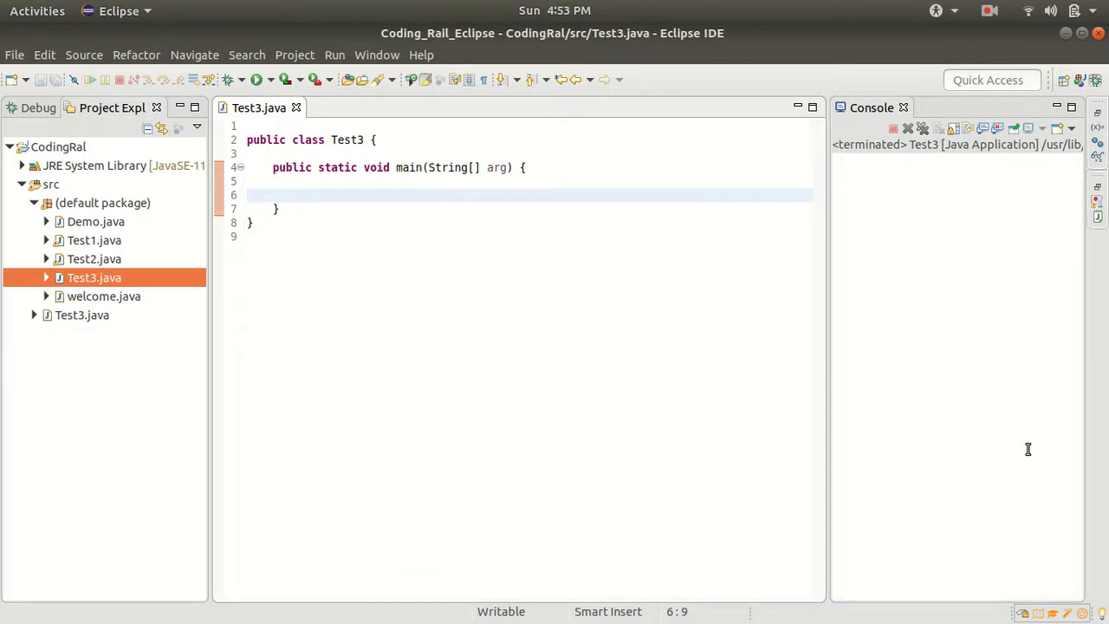
Step: Declare int a = 10 and int b = 20 inside the main method
{"action": "left_click", "coordinate": [298, 194]}
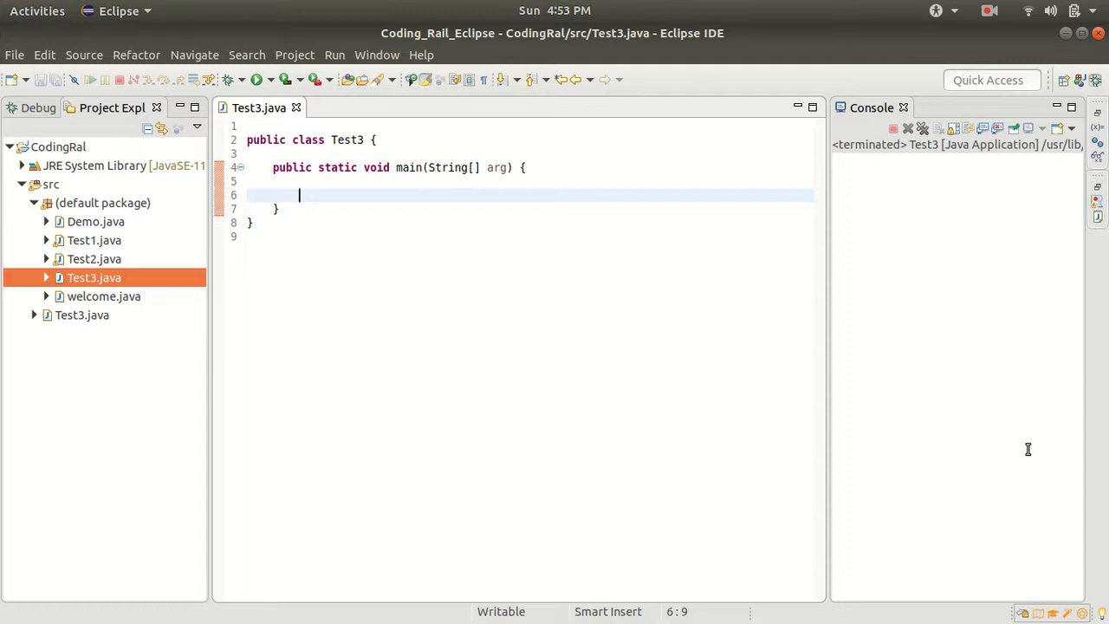
{"action": "type", "text": "int a"}
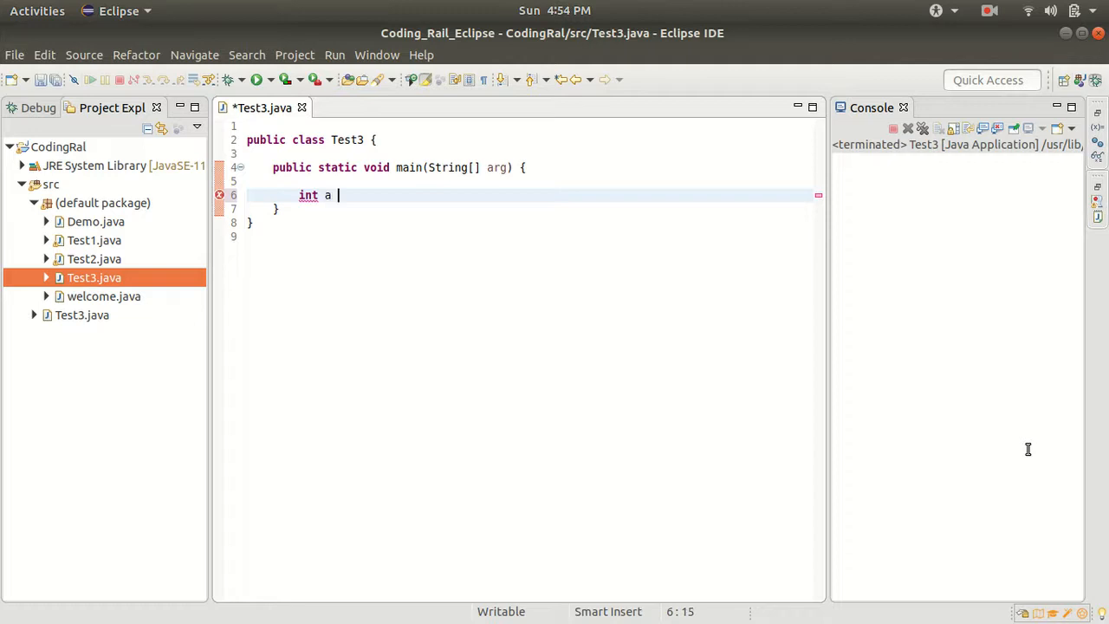
{"action": "type", "text": "=10;"}
{"action": "type", "text": "int b"}
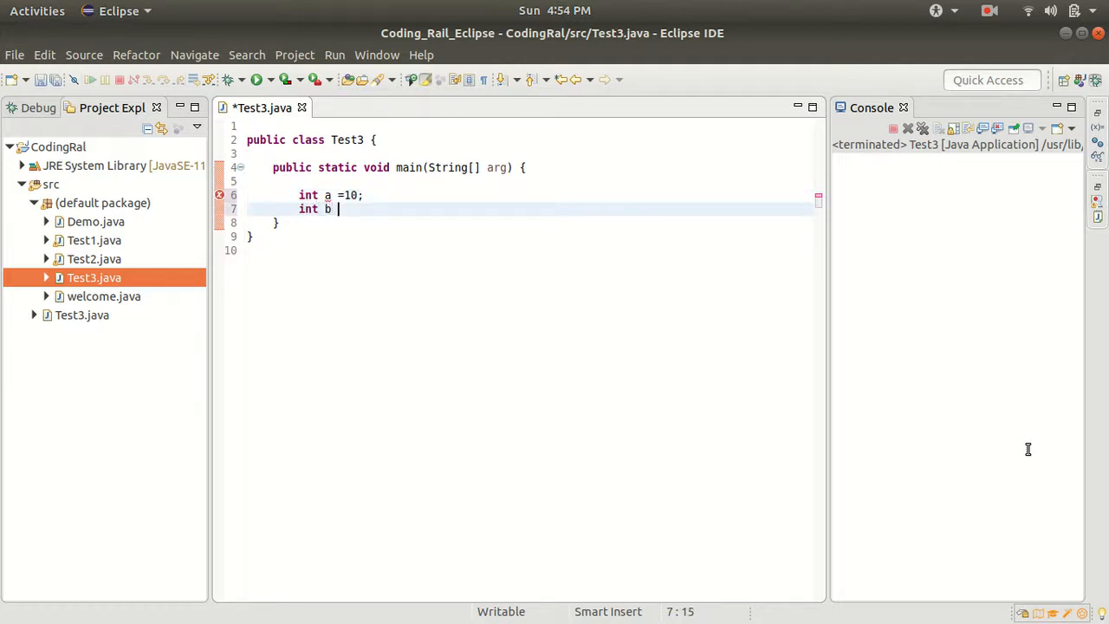
{"action": "type", "text": "= 2"}
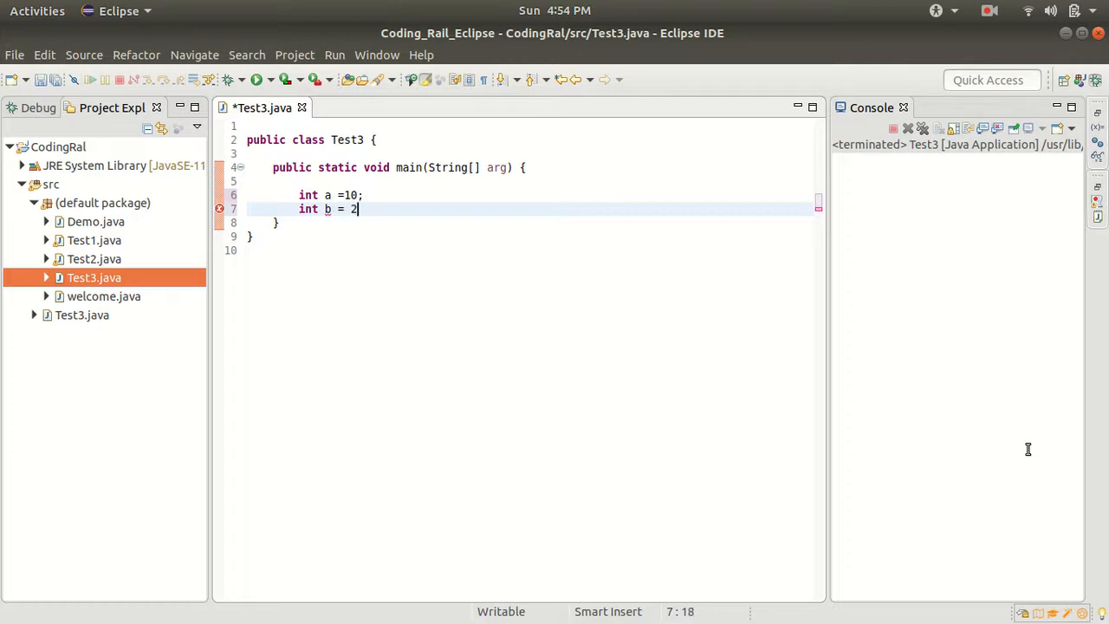
{"action": "type", "text": "0;"}
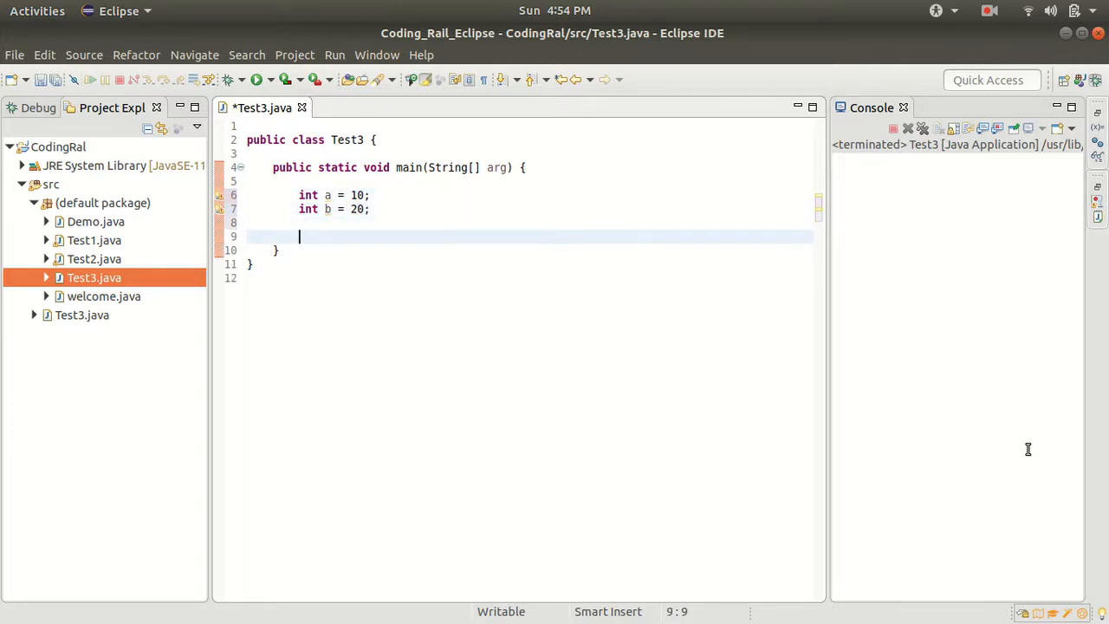
Step: Add System.out.println("a = "+a+" & b = "+b+"\n\n"); below the declarations with blank lines after
{"action": "key", "text": "Return"}
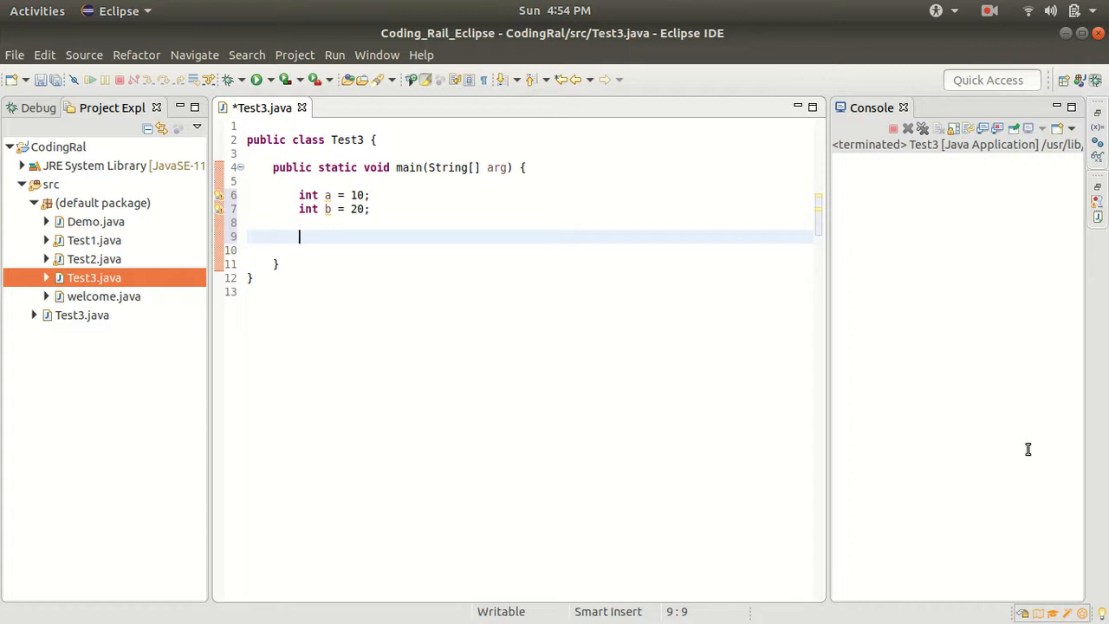
{"action": "type", "text": "System.out.println();"}
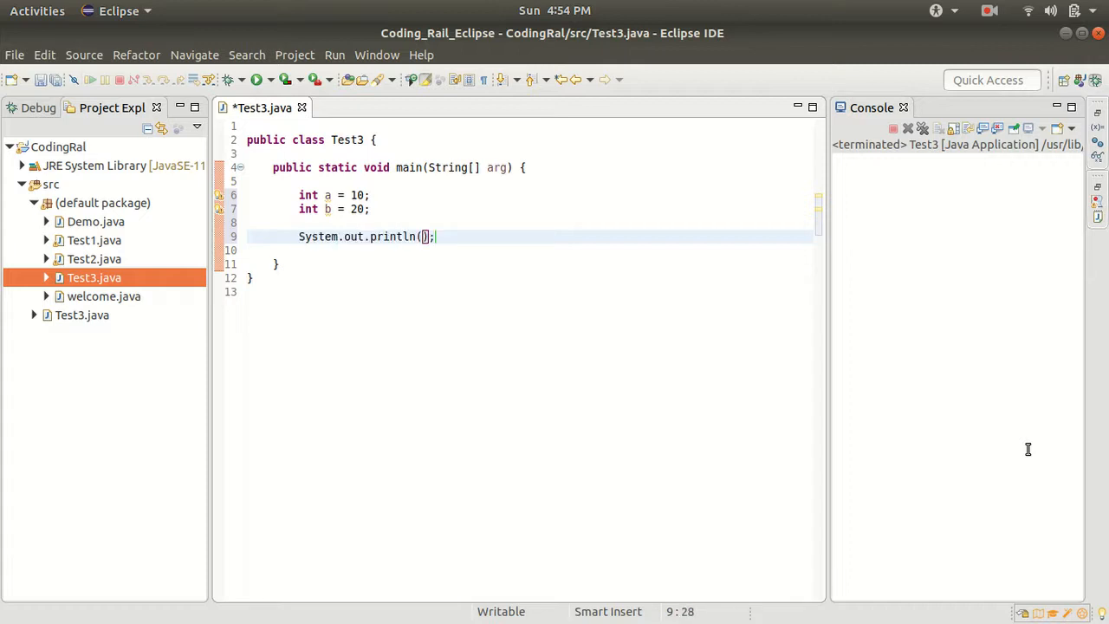
{"action": "type", "text": "\"a"}
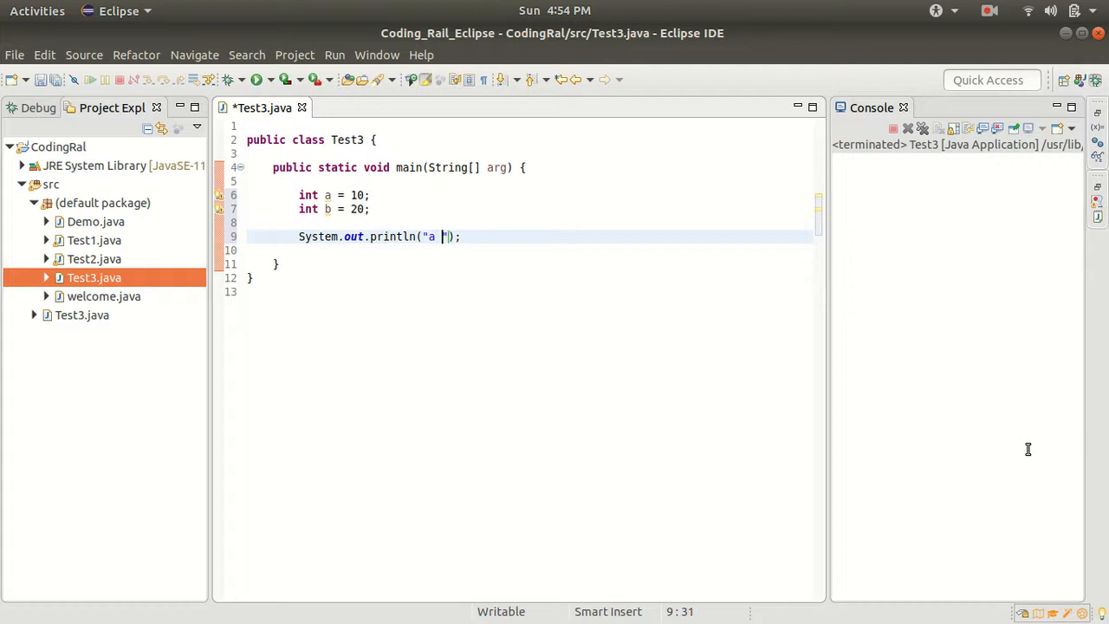
{"action": "type", "text": "="}
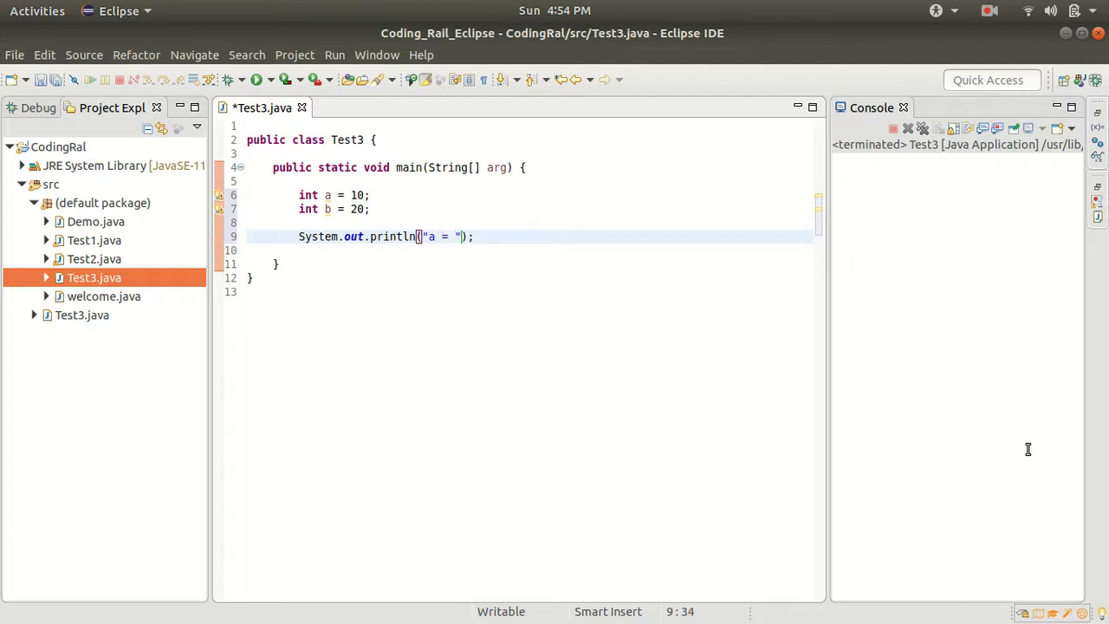
{"action": "type", "text": "+a"}
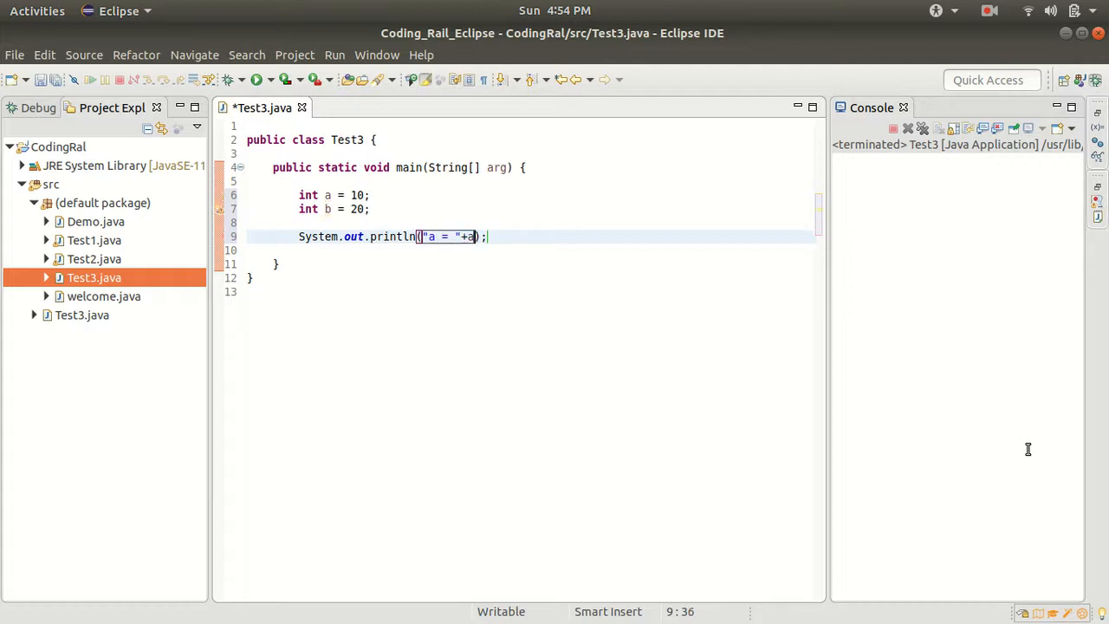
{"action": "type", "text": "+\" & b = \"+"}
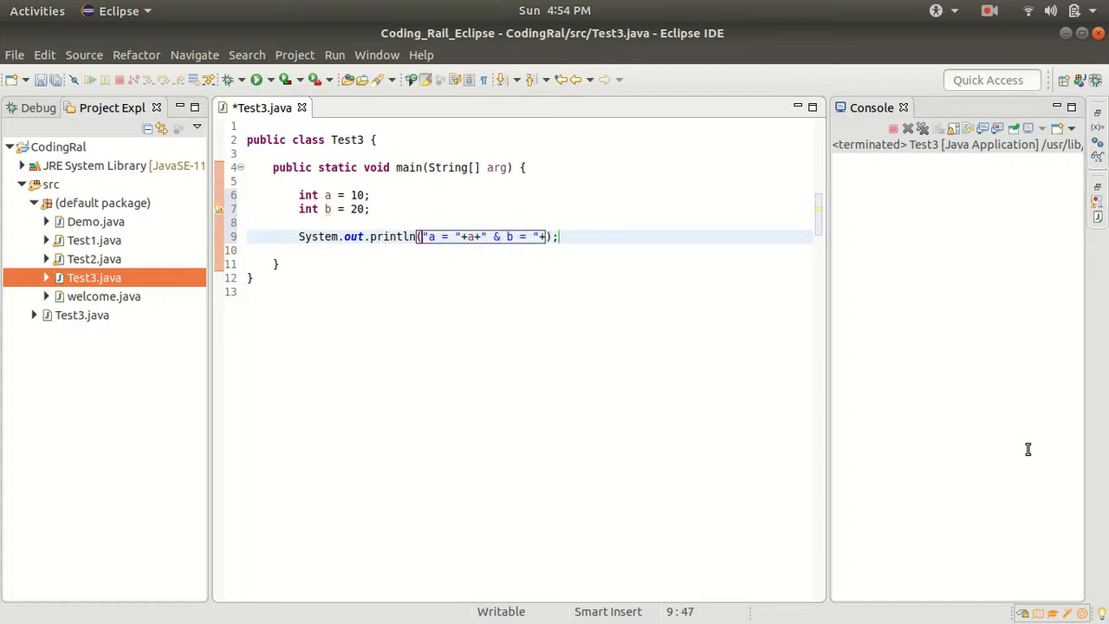
{"action": "type", "text": "b+\""}
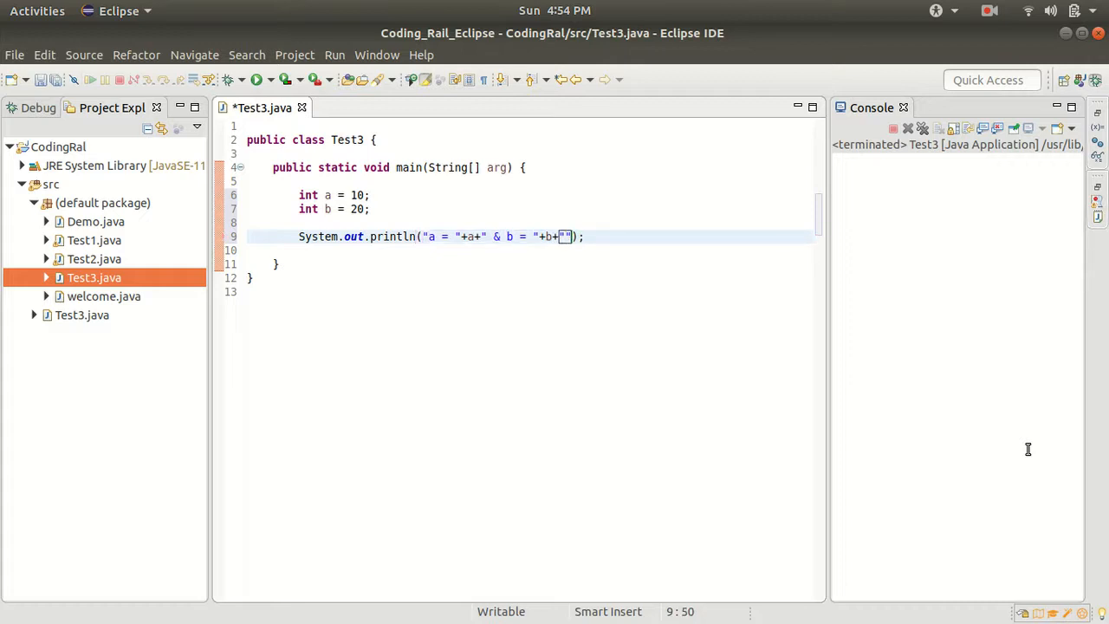
{"action": "type", "text": "\\n\\n"}
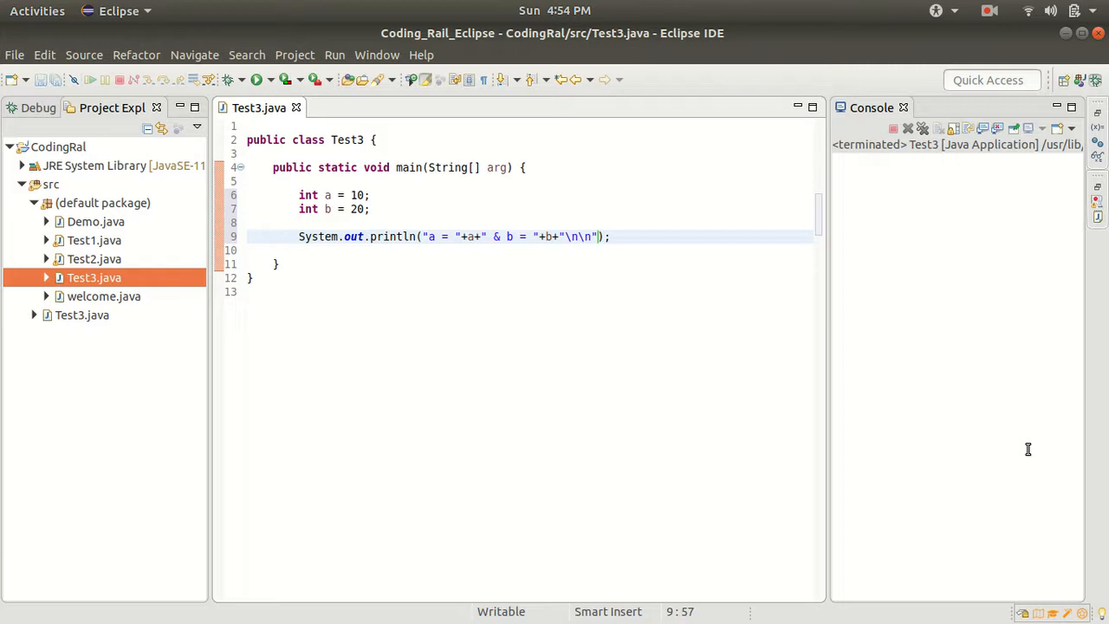
{"action": "key", "text": "Return"}
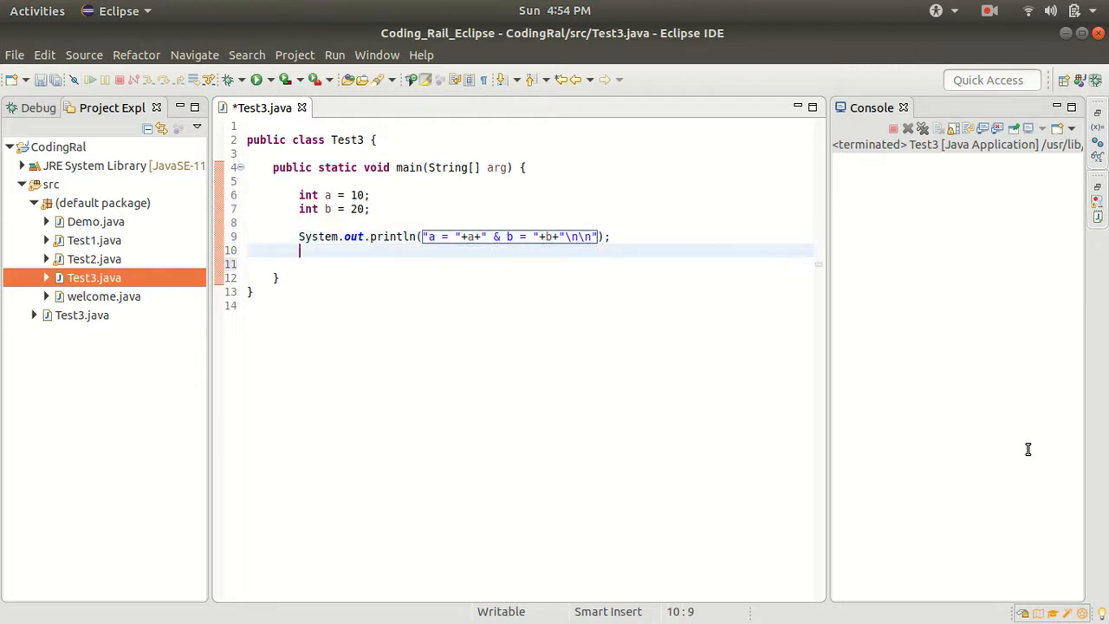
{"action": "key", "text": "Return"}
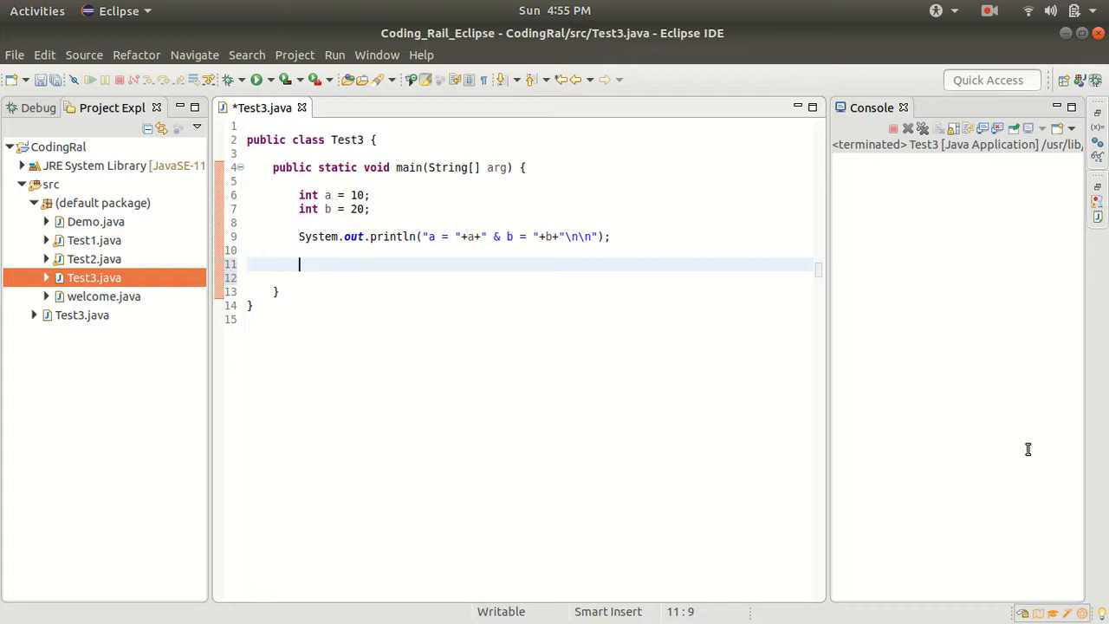
Step: Write a = a+b; with the comment a = 30
{"action": "type", "text": "a ="}
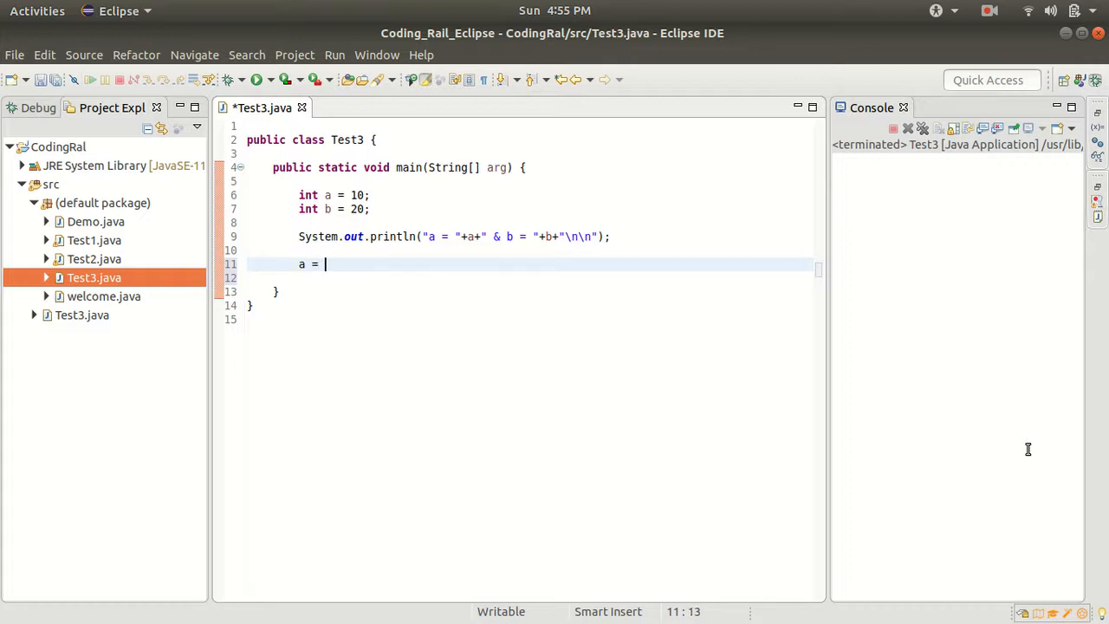
{"action": "type", "text": "a+b;  //"}
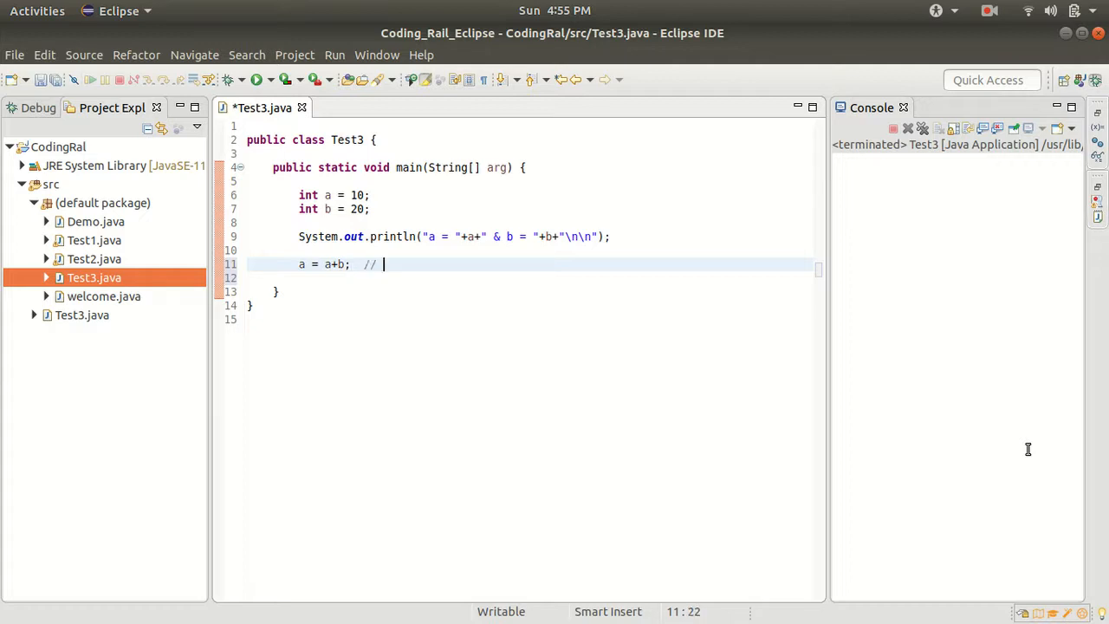
{"action": "type", "text": "a= 30"}
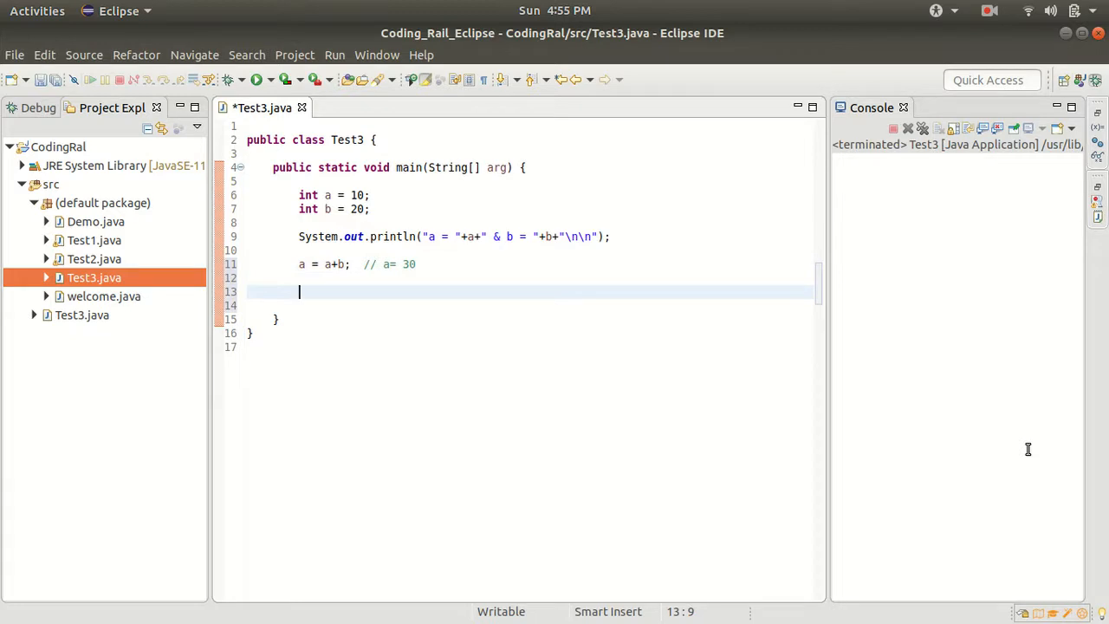
Step: Write b = a-b; with the comment b = 30 - 20 == 10
{"action": "type", "text": "b ="}
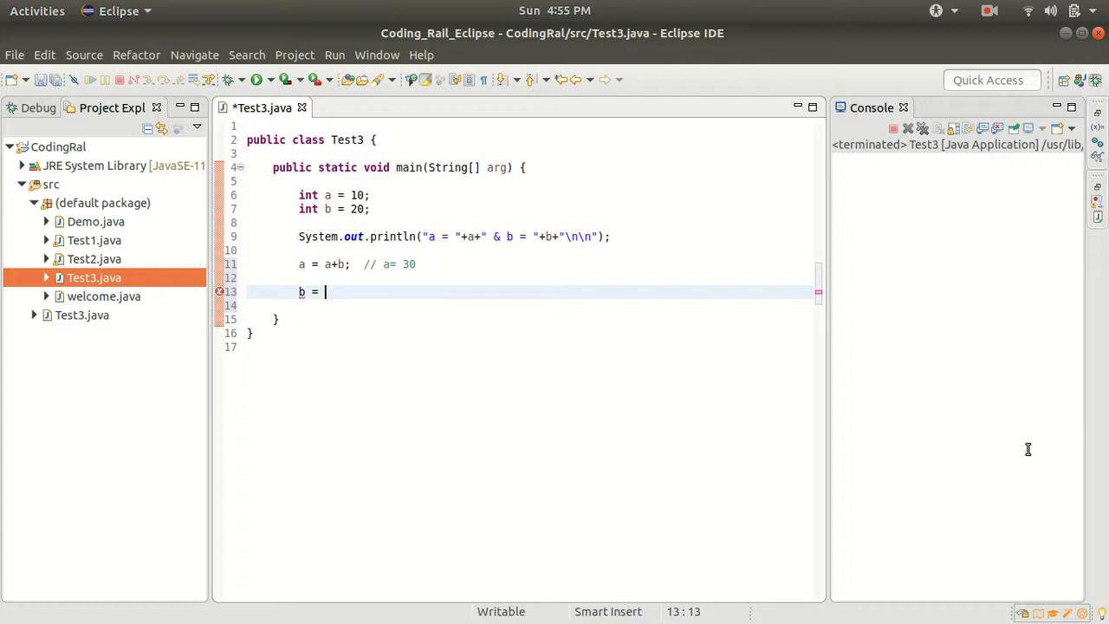
{"action": "type", "text": "a-b;"}
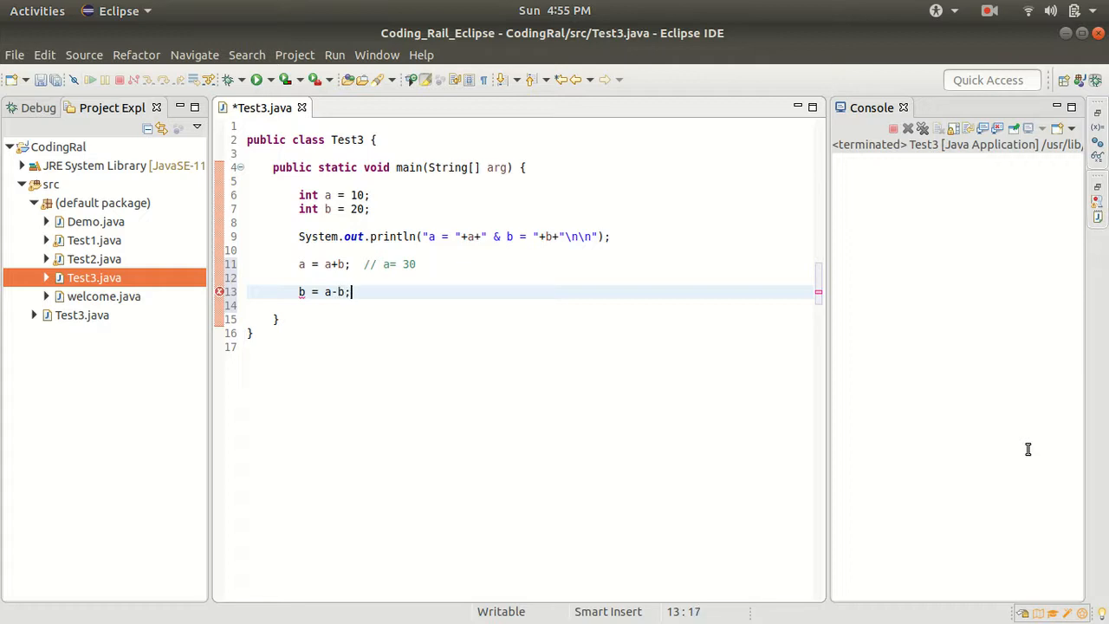
{"action": "type", "text": "//"}
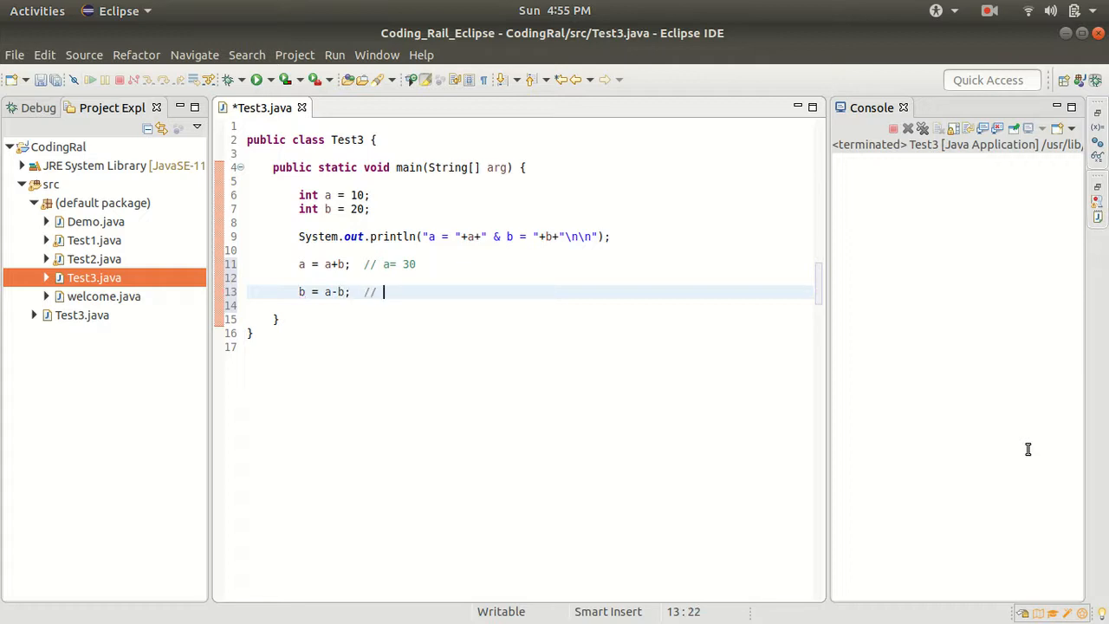
{"action": "type", "text": "b ="}
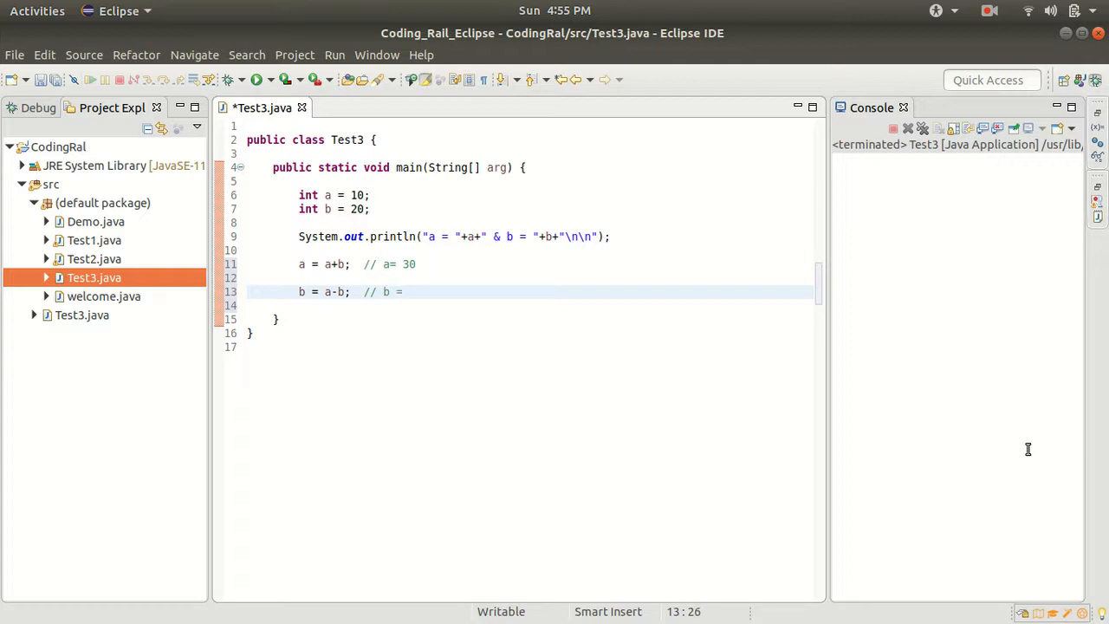
{"action": "type", "text": "30 - 20 =="}
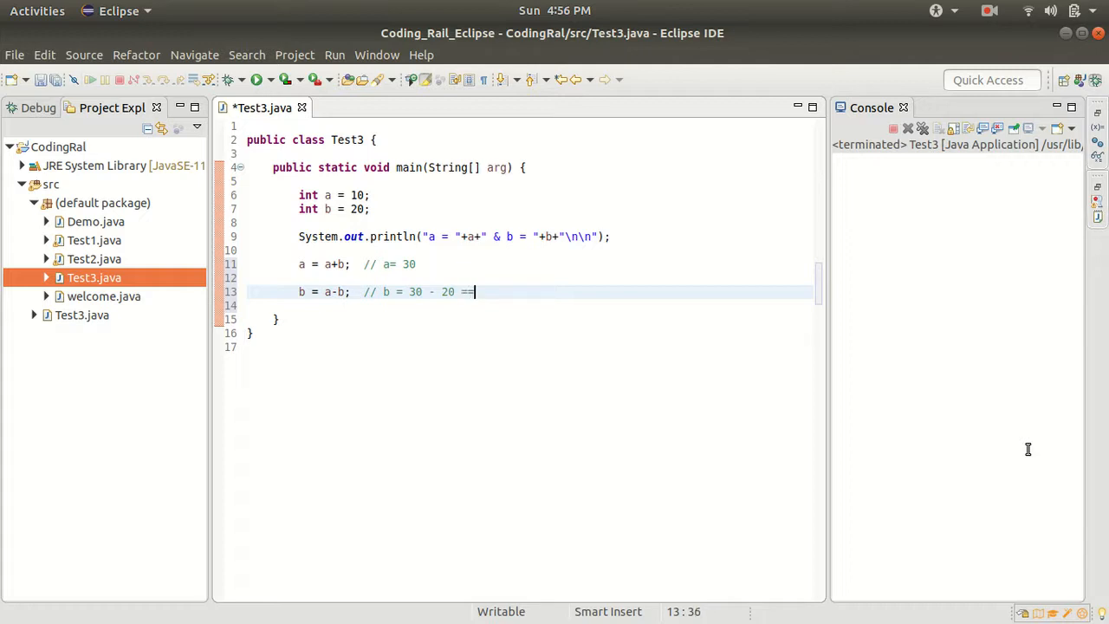
{"action": "type", "text": "10"}
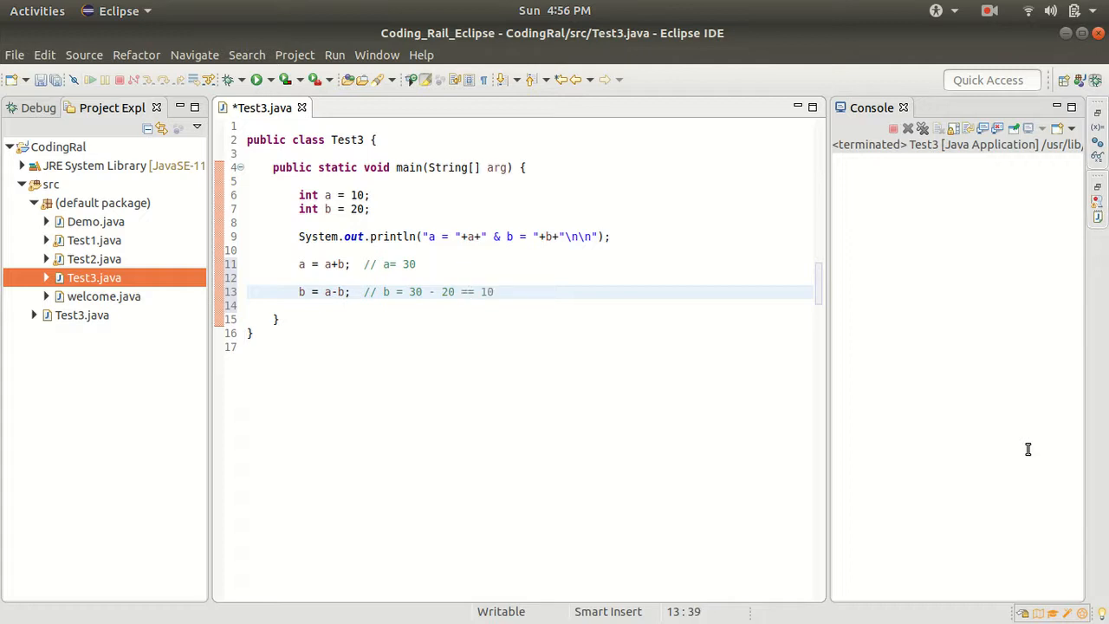
{"action": "key", "text": "Return"}
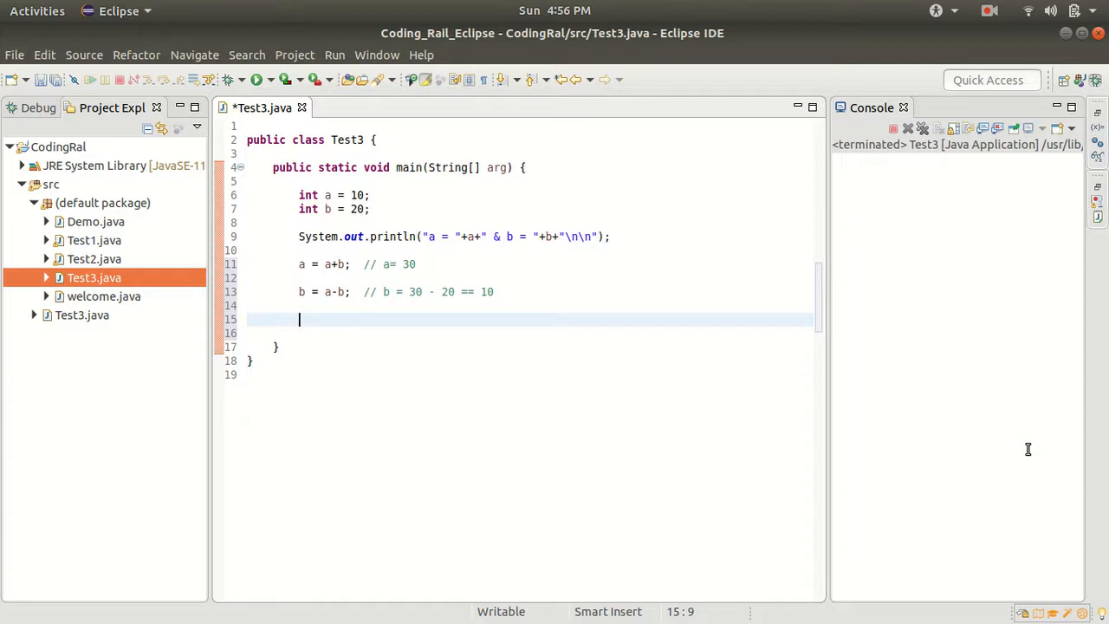
Step: Write a = a-b; with the comment a = 30 - 10 == 20 and blank lines below
{"action": "type", "text": "a ="}
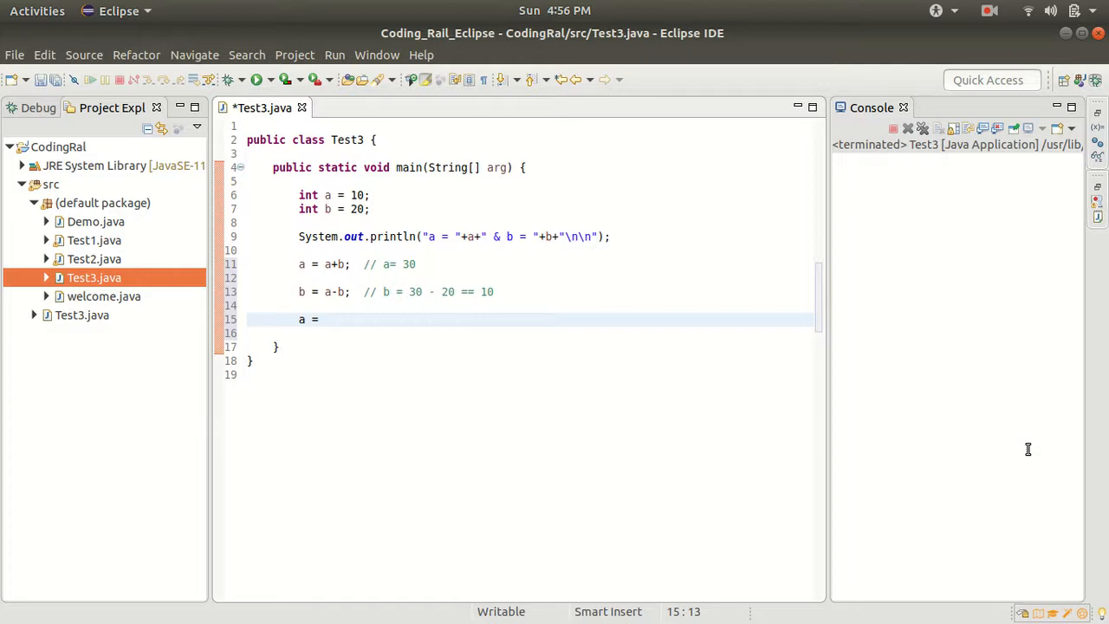
{"action": "type", "text": "a-b;"}
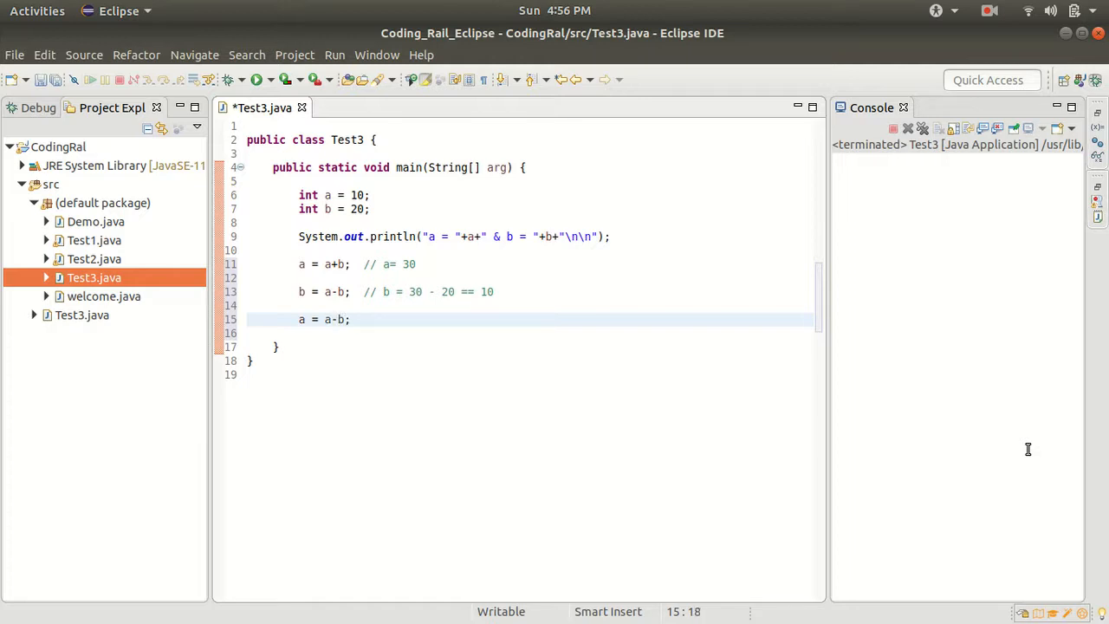
{"action": "type", "text": "// a"}
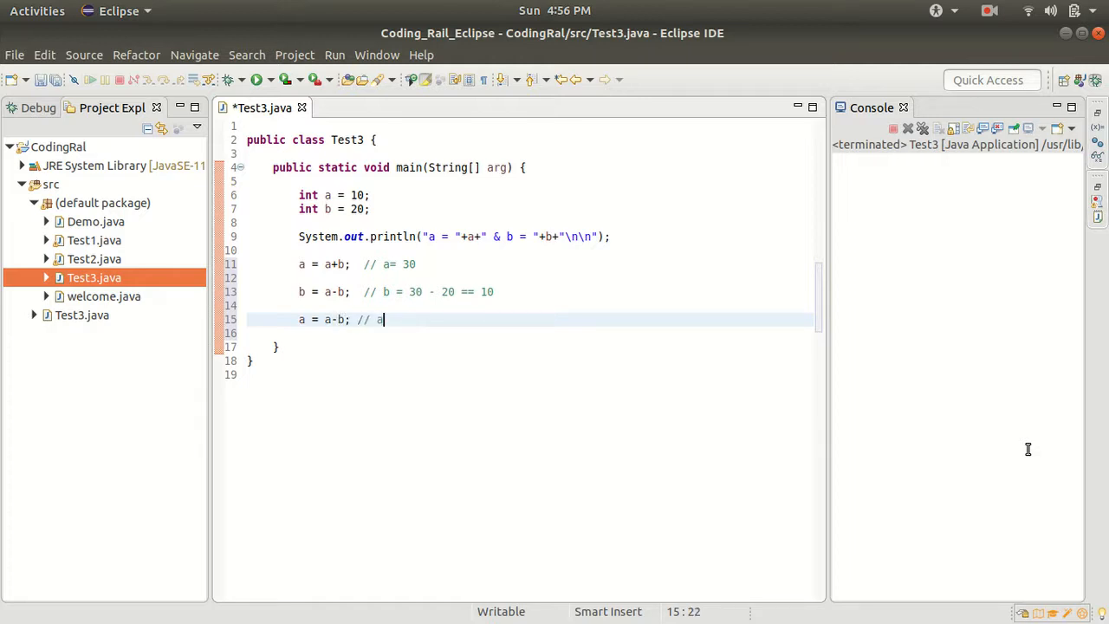
{"action": "type", "text": "= 30"}
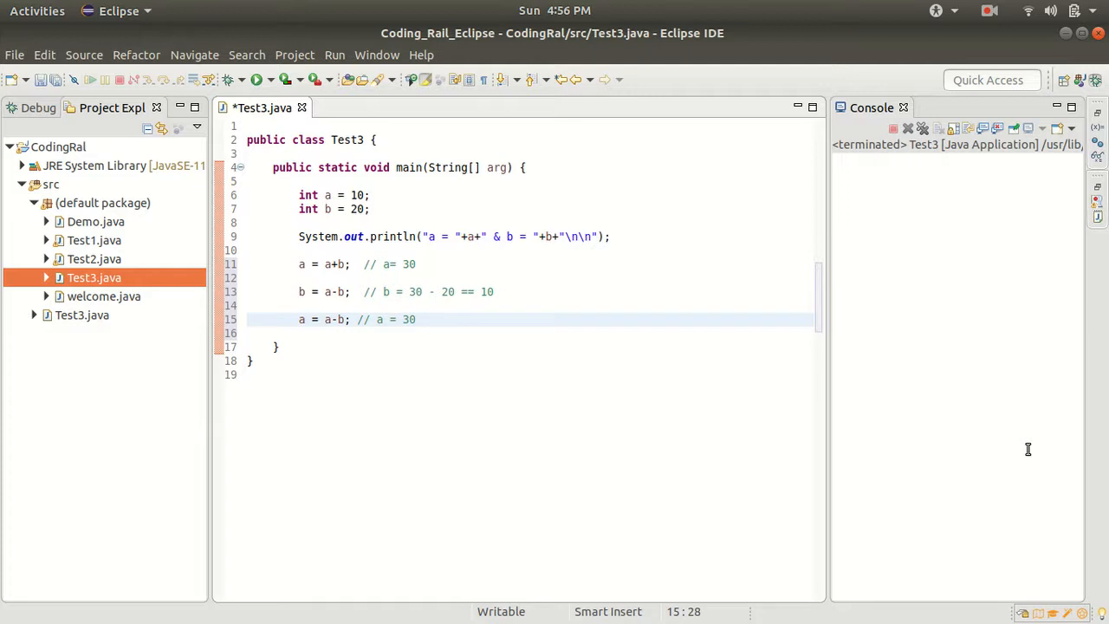
{"action": "type", "text": "- 10 =="}
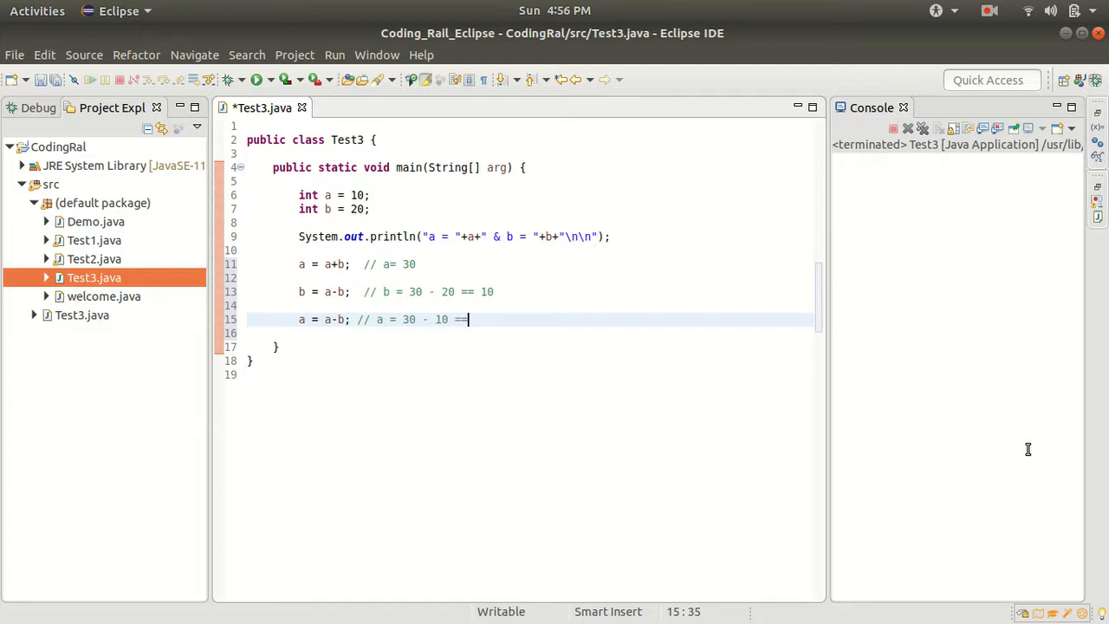
{"action": "type", "text": "20"}
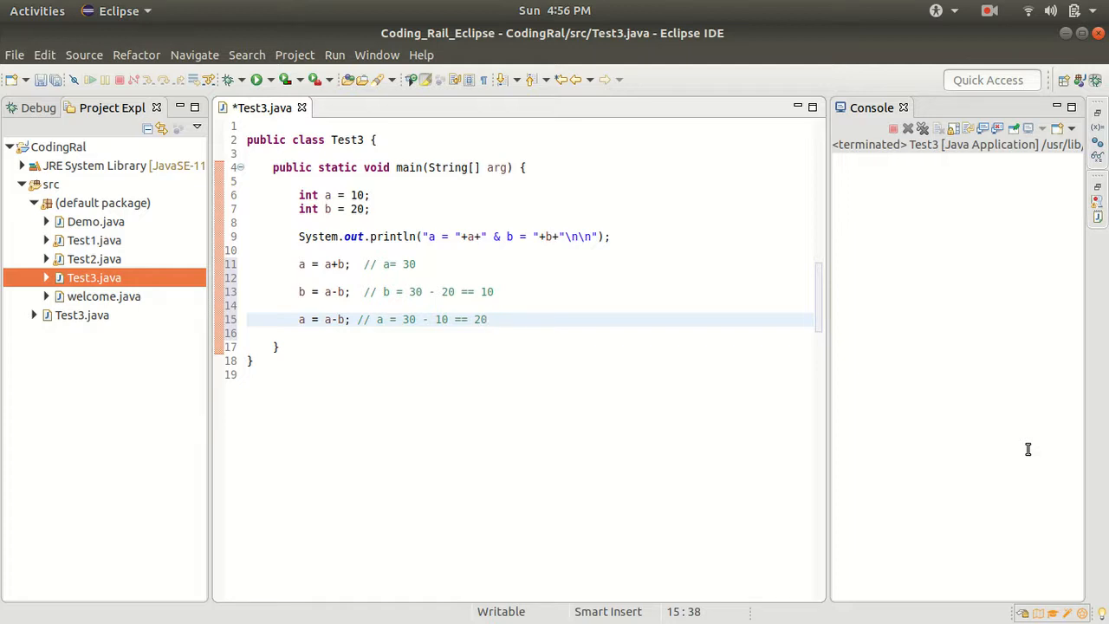
{"action": "key", "text": "Return"}
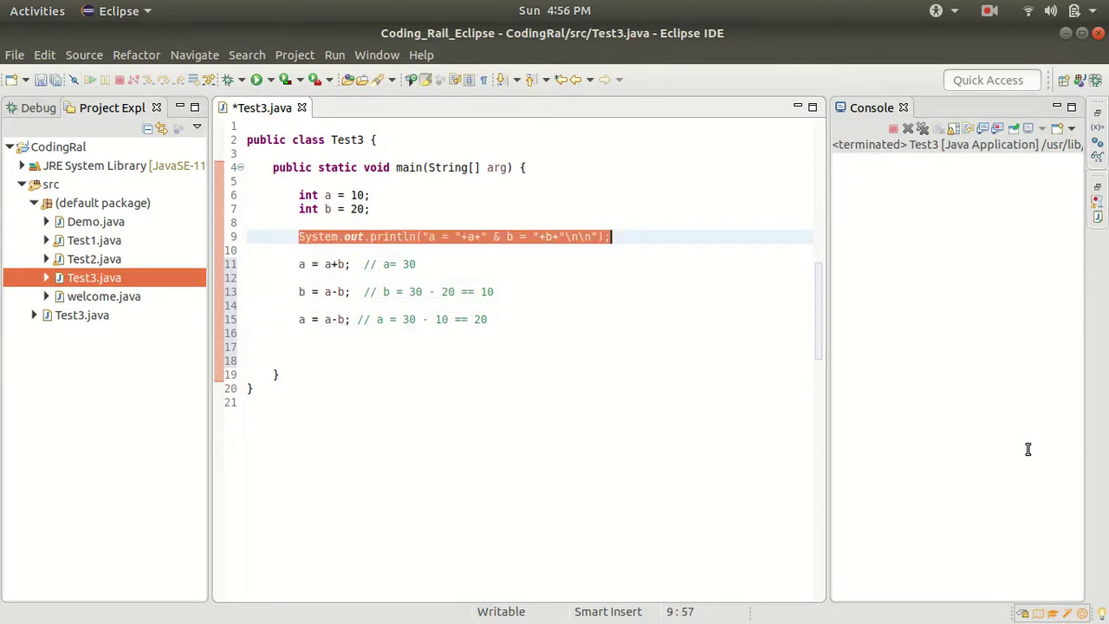
Step: Print a and b again after the swap and run, showing a = 10 & b = 20 then a = 20 & b = 10
{"action": "left_click", "coordinate": [298, 346]}
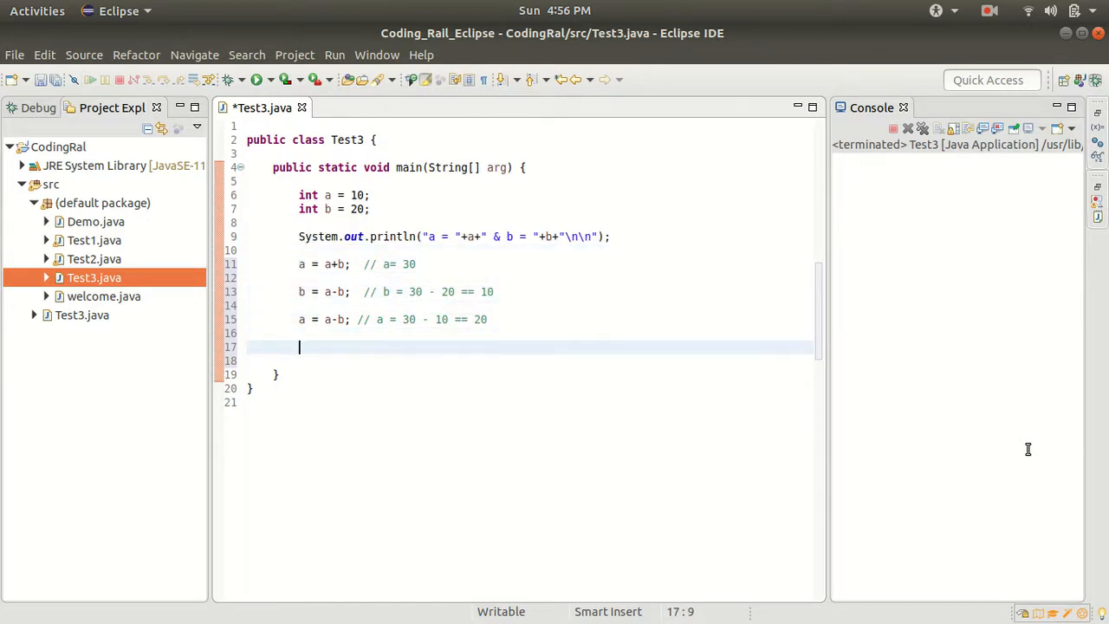
{"action": "type", "text": "System.out.println(\"a = \"+a+\" & b = \"+b+\"\\n\\n\");"}
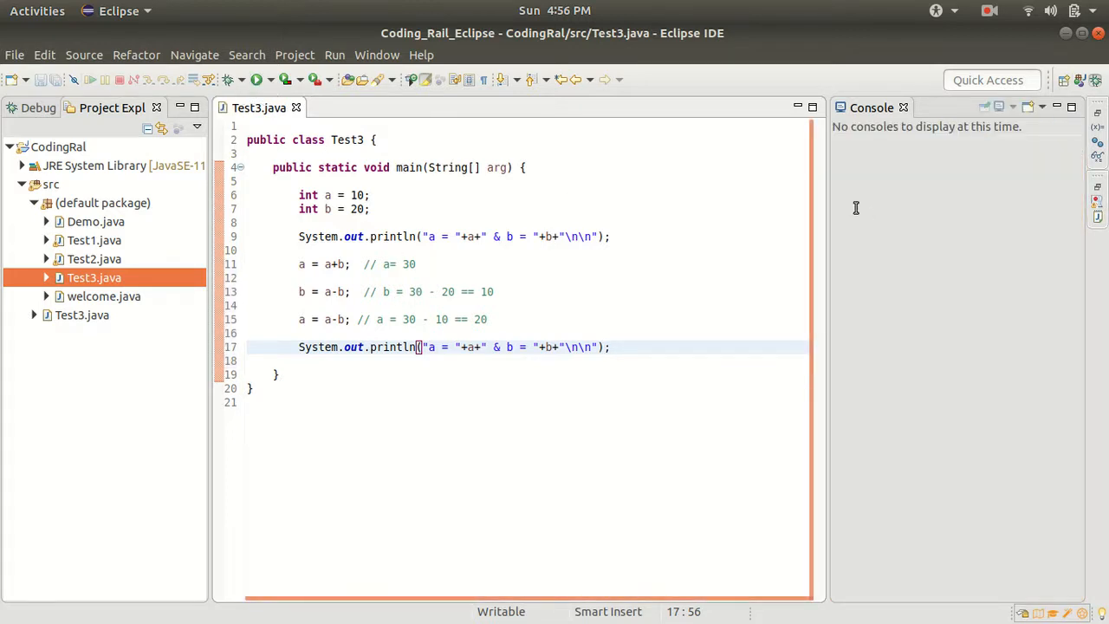
{"action": "left_click", "coordinate": [257, 80]}
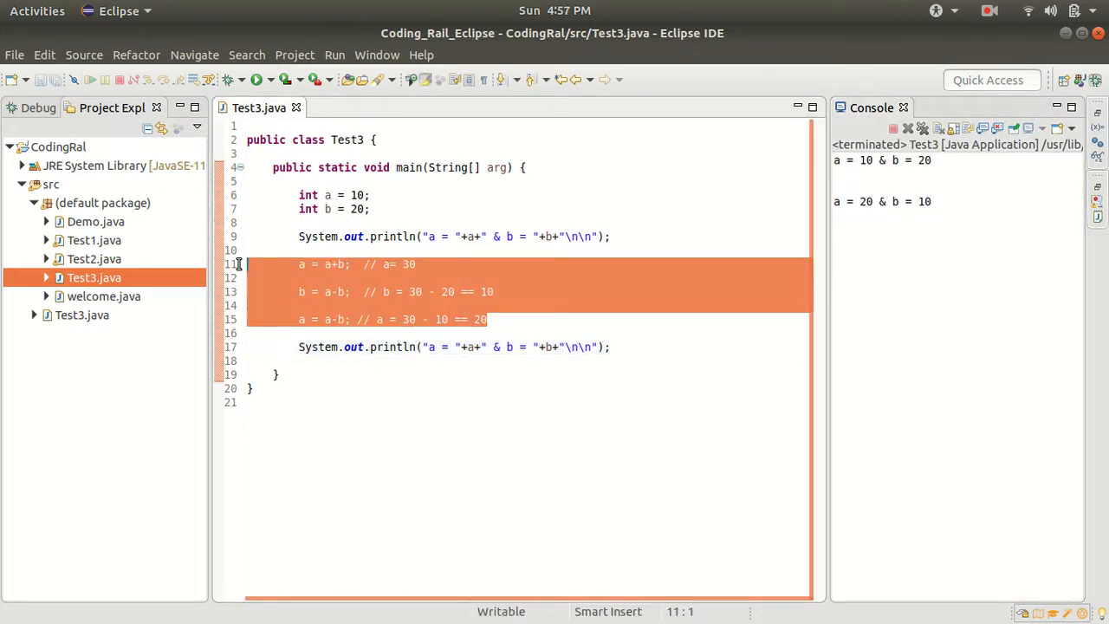
{"action": "left_click", "coordinate": [501, 319]}
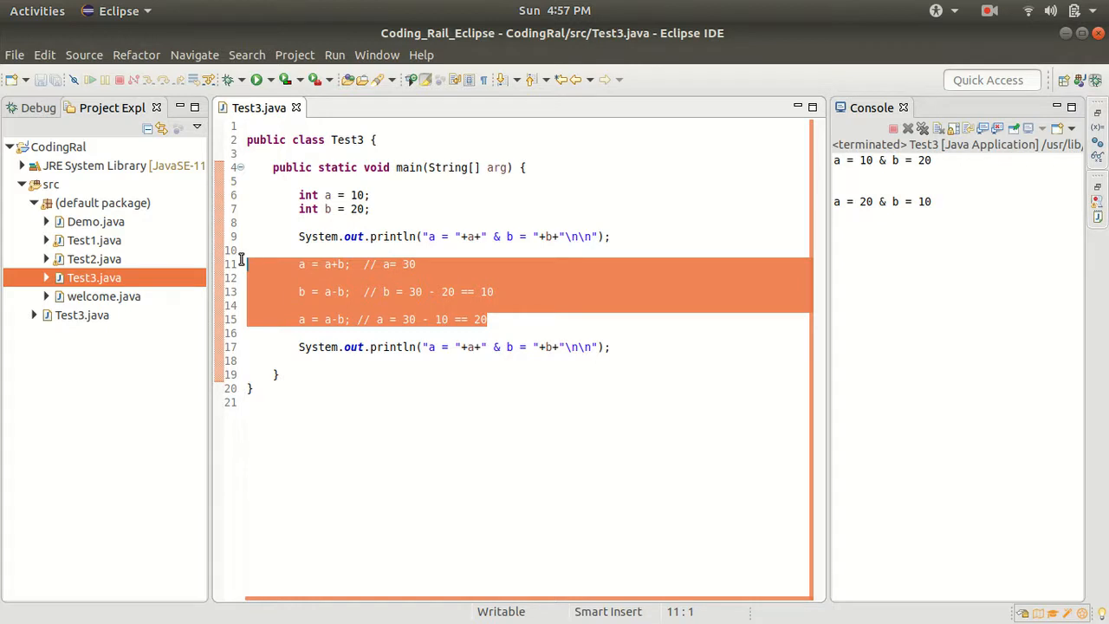
{"action": "left_click", "coordinate": [516, 319]}
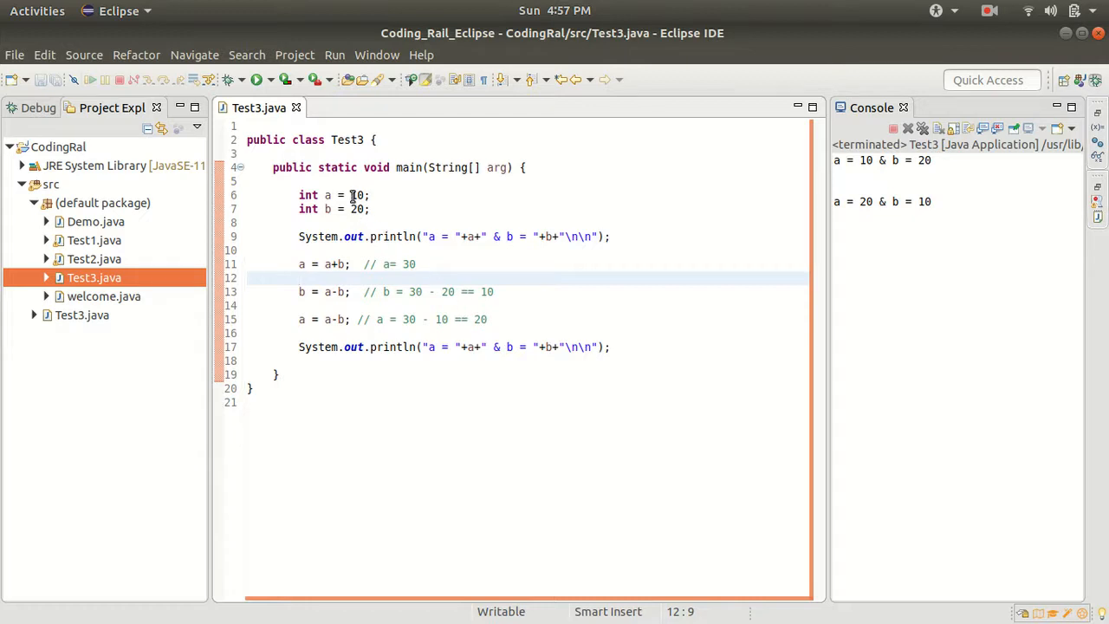
Step: Change the initial values to a = 55 and b = 37
{"action": "key", "text": "BackSpace"}
{"action": "type", "text": "55"}
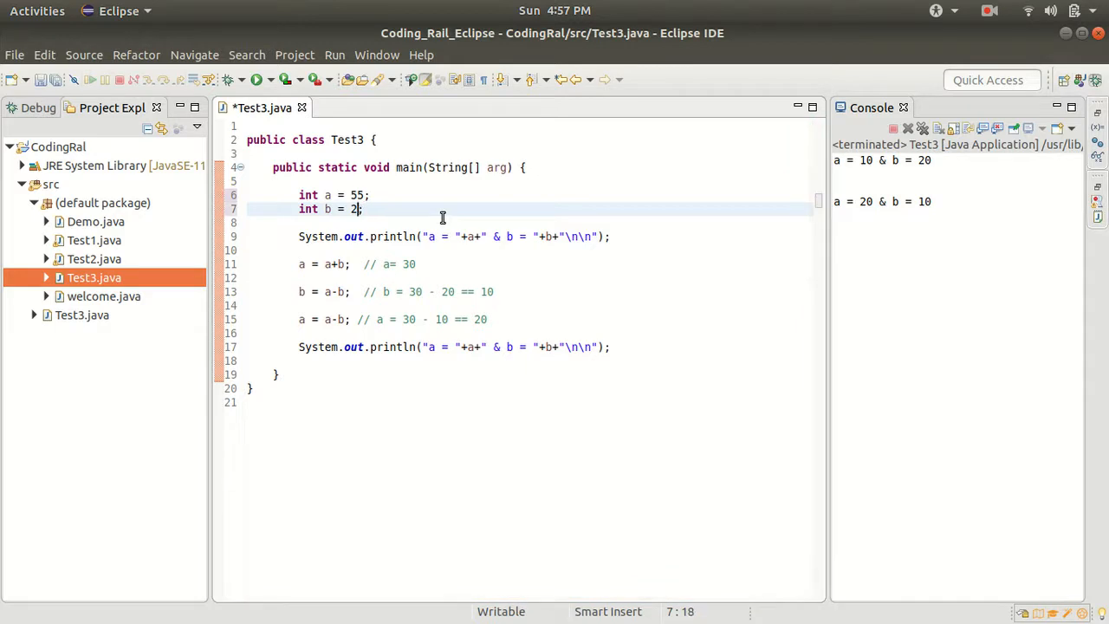
{"action": "type", "text": "37"}
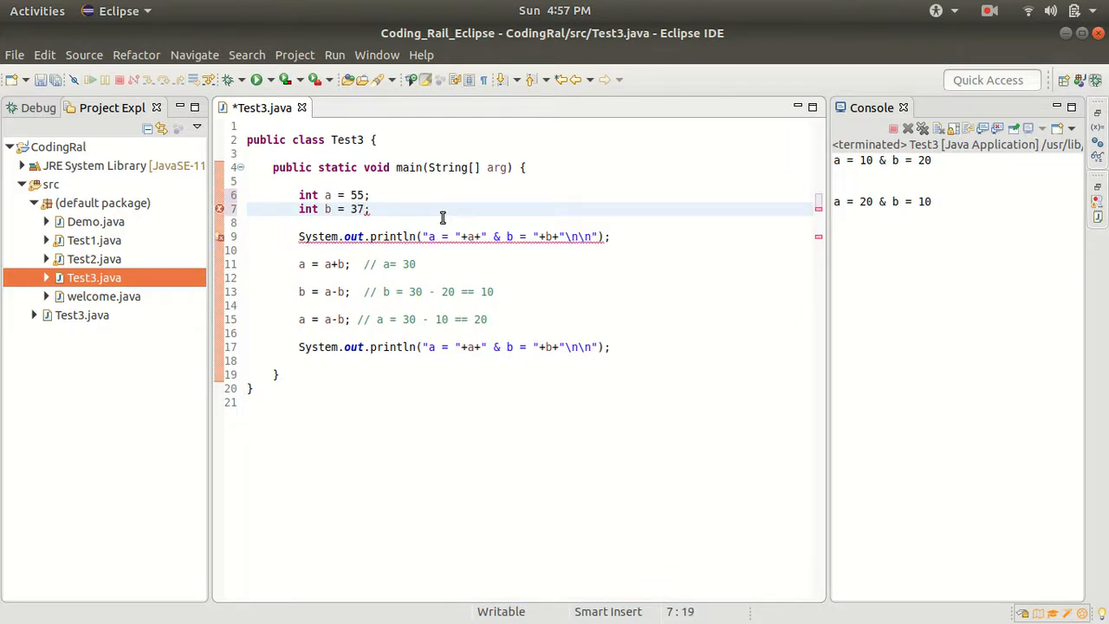